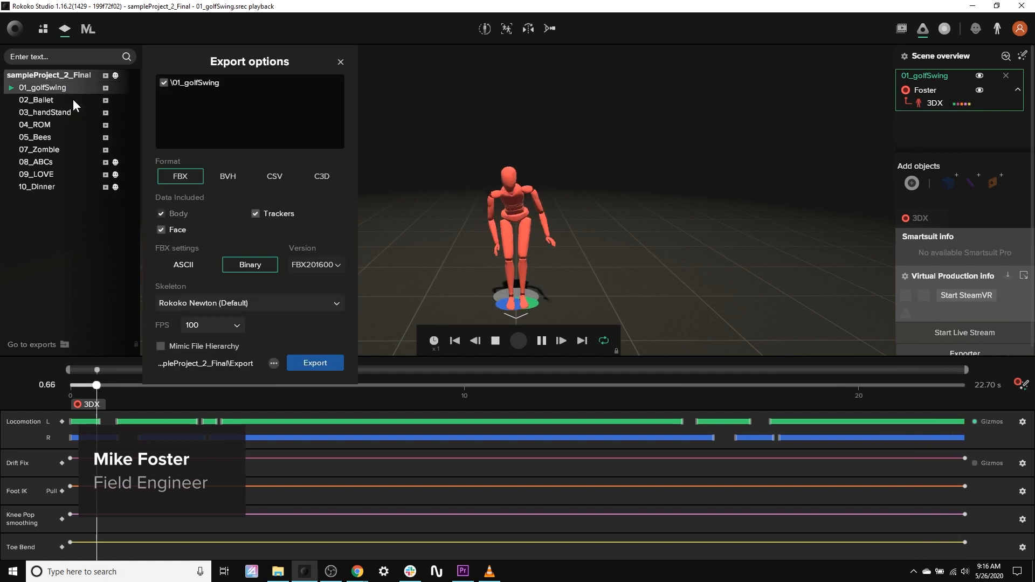
Step: Leave the frame-rate list, browse the Rokoko shop, and reach the account Teams page
left_click(273, 176)
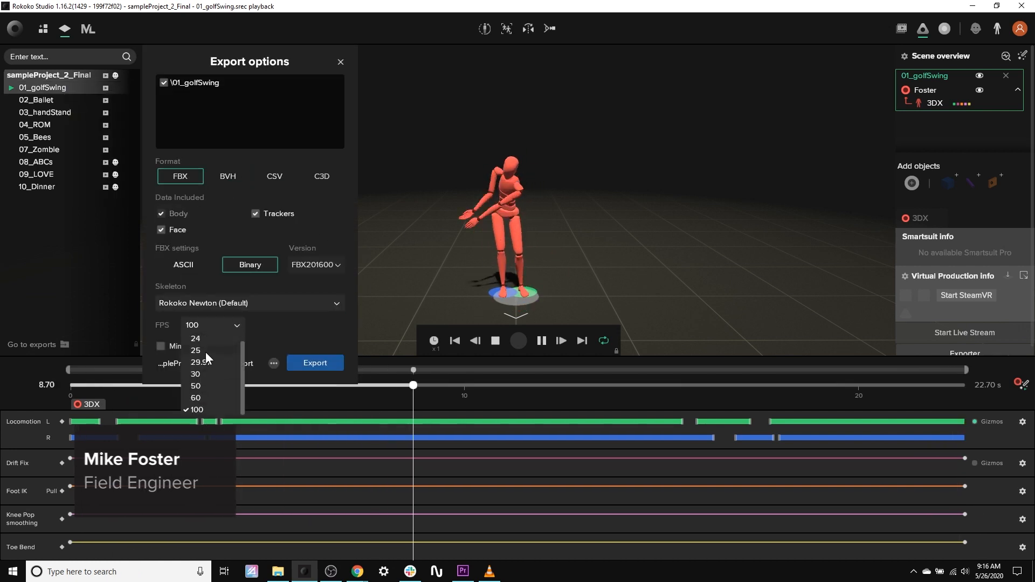
left_click(195, 374)
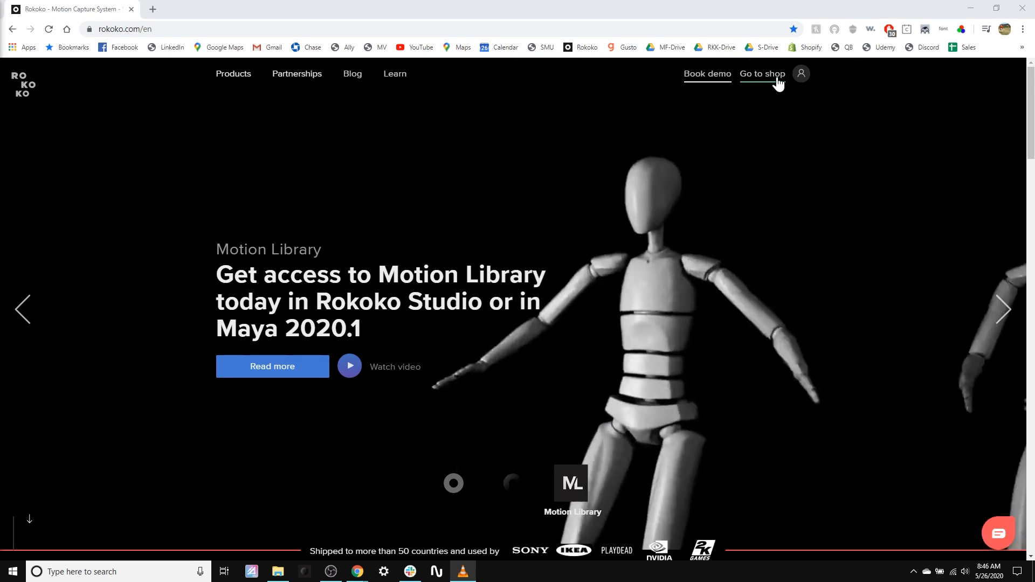
left_click(762, 74)
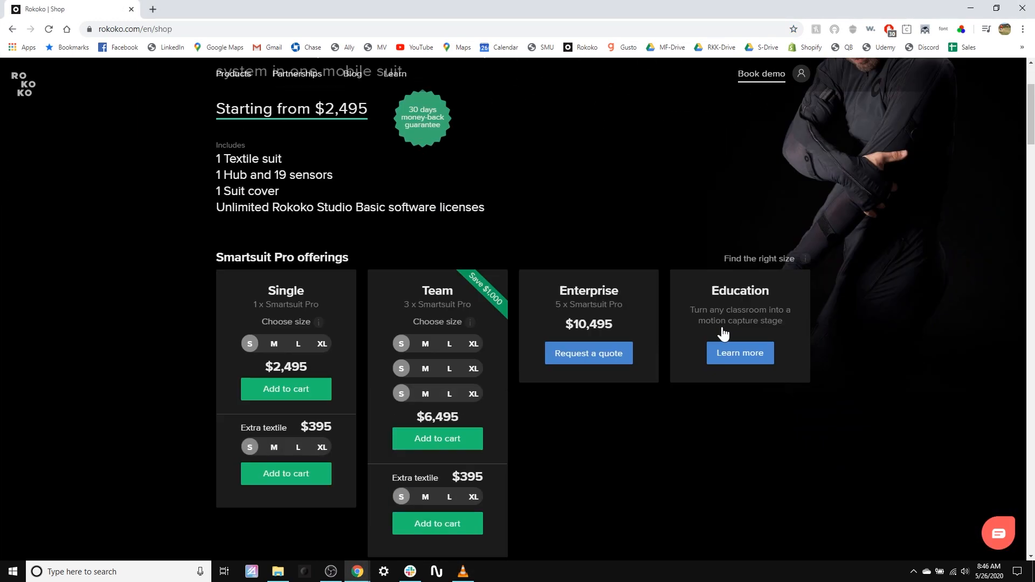
scroll("down", 3)
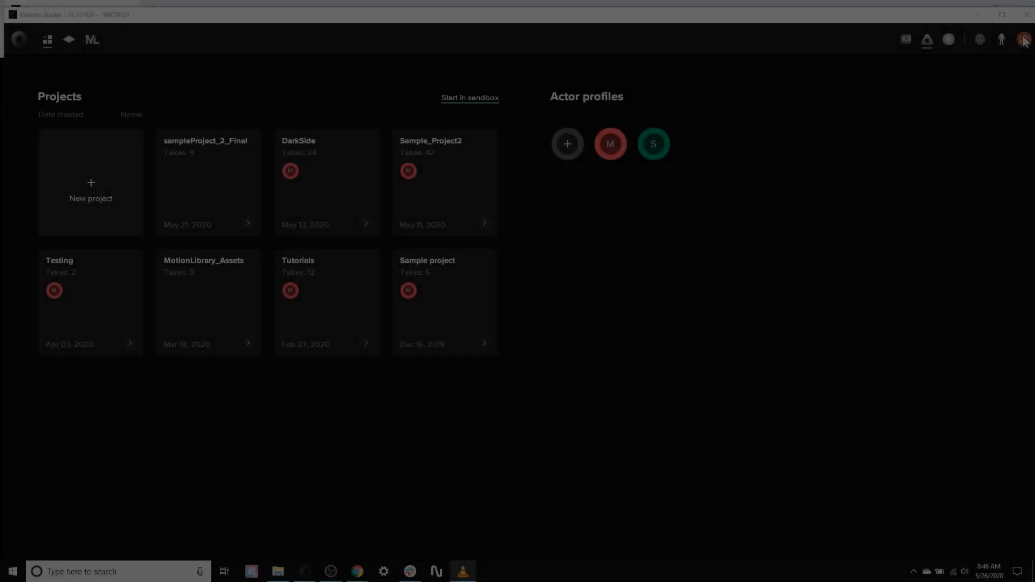
left_click(1023, 39)
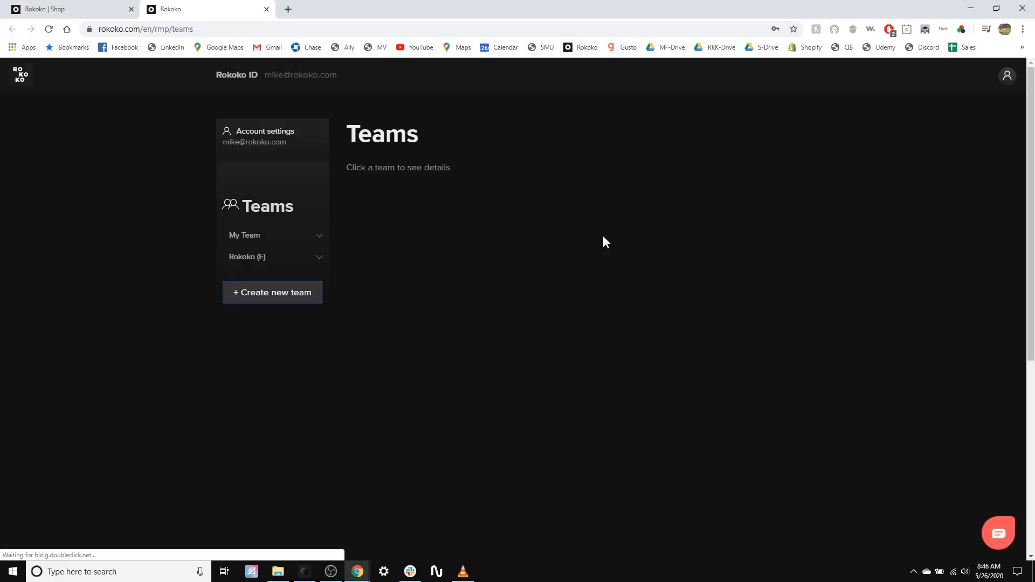
left_click(244, 235)
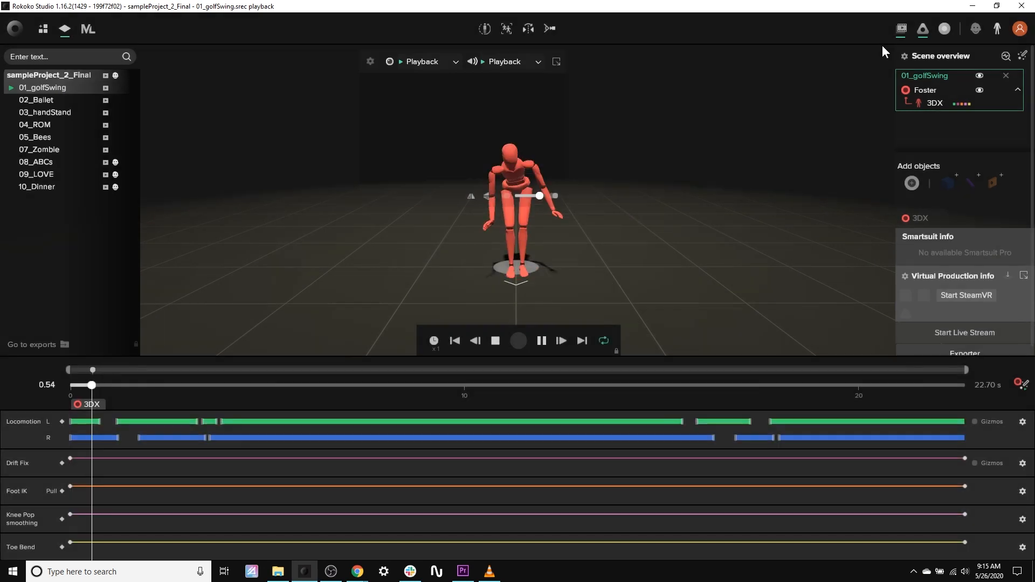
left_click_drag(92, 385, 171, 385)
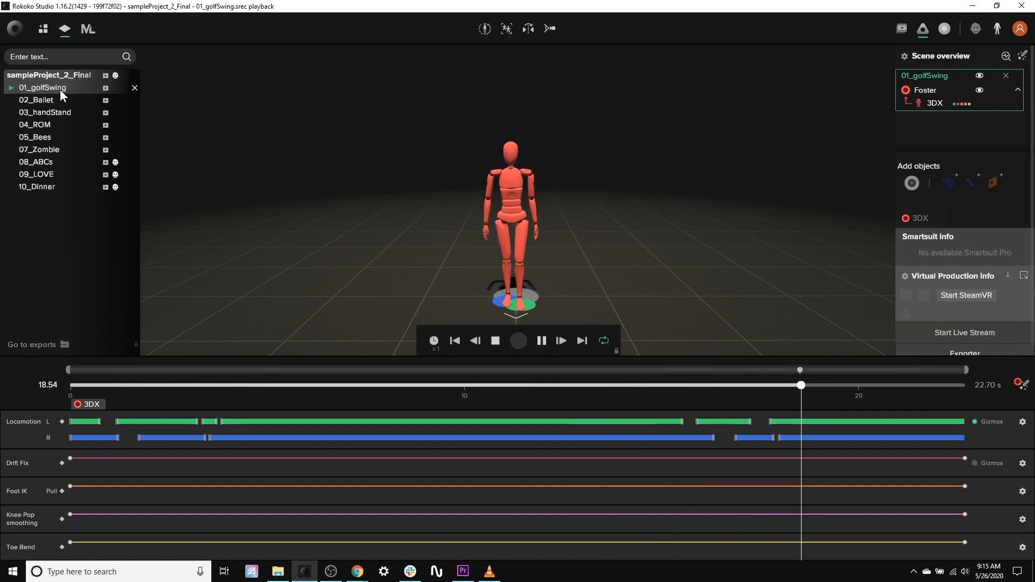
Step: Open Export for the 01_golfSwing take and set the format to FBX
right_click(42, 87)
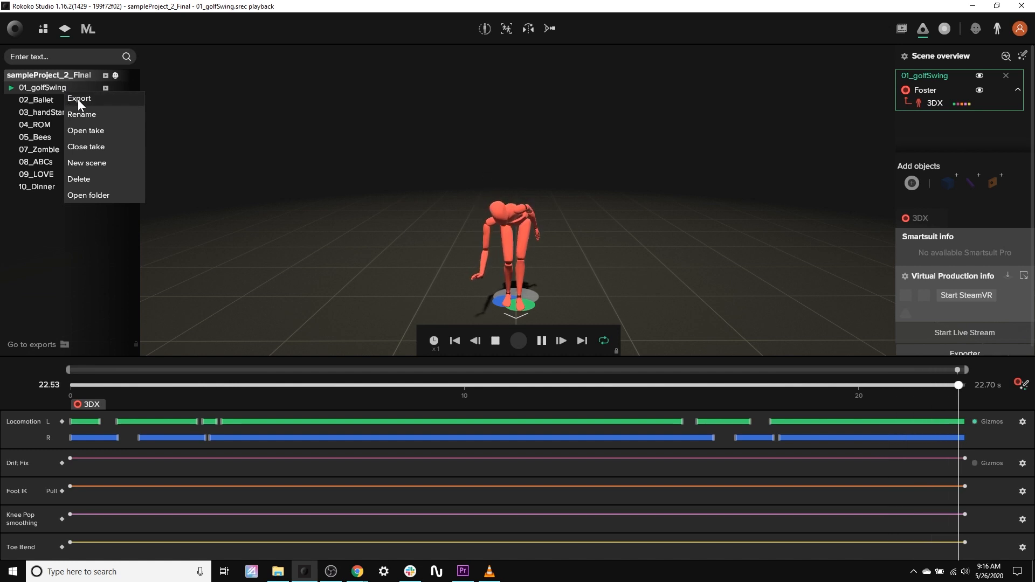
left_click(79, 98)
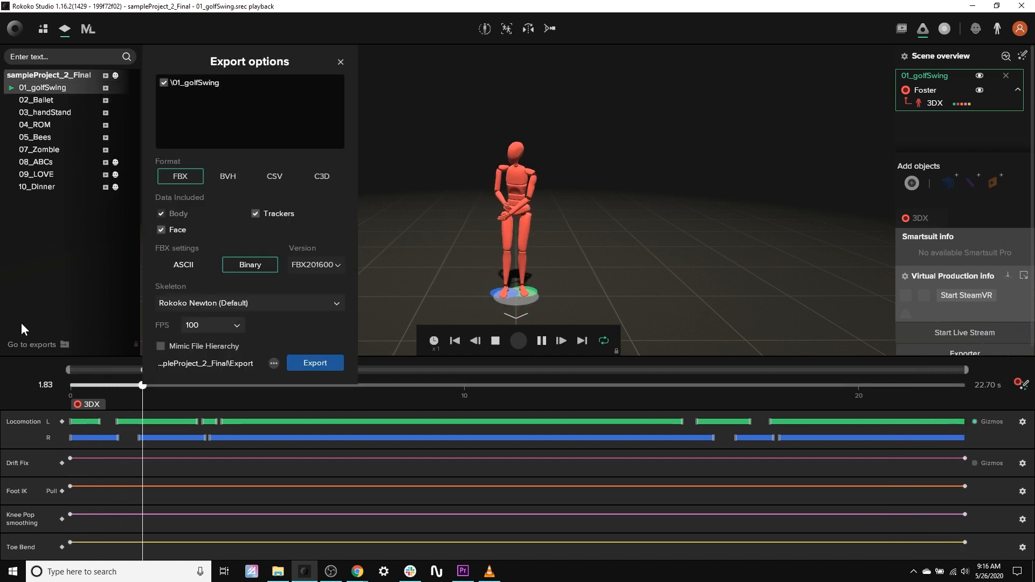
left_click(227, 177)
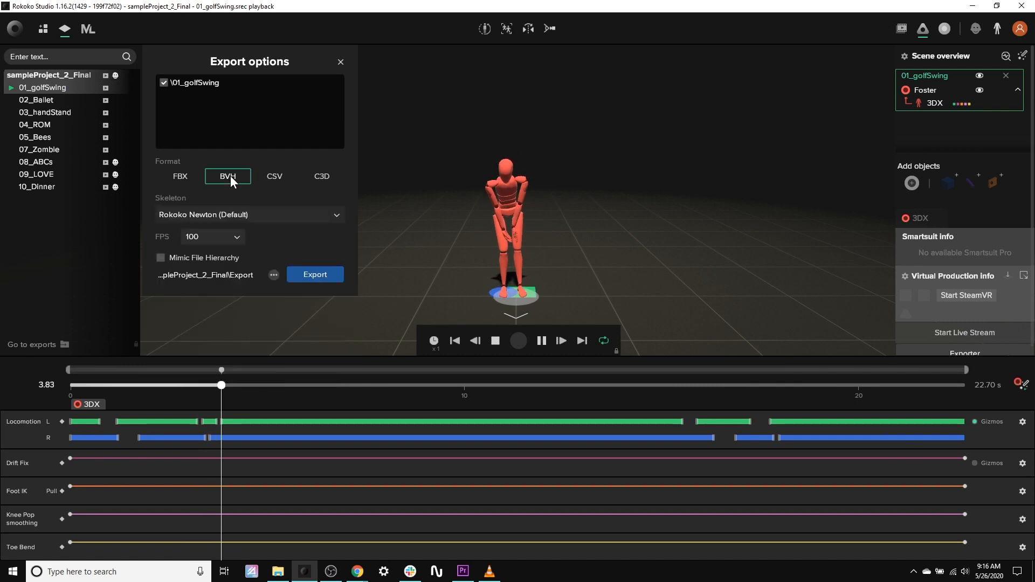
left_click(180, 176)
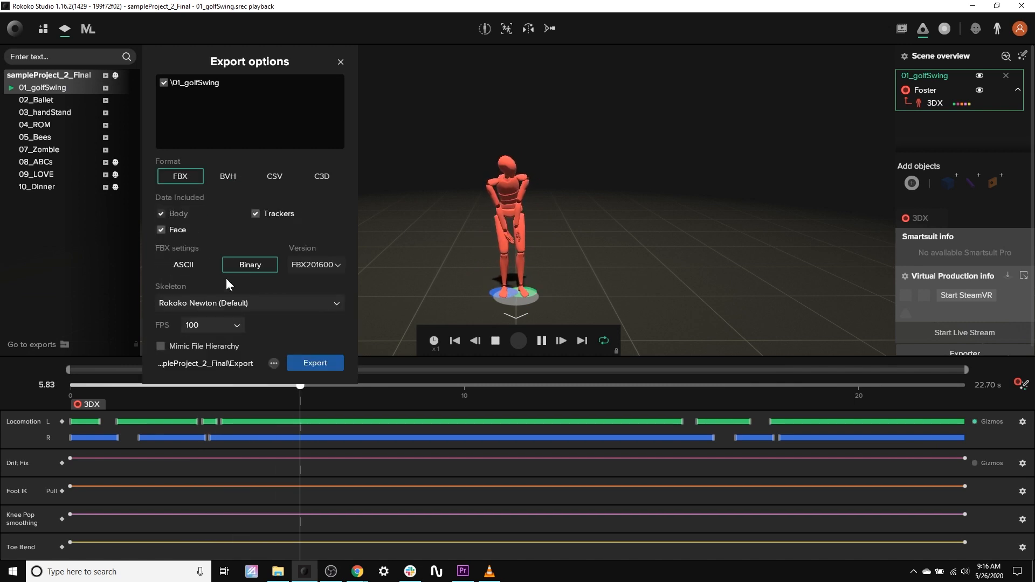
Step: Set the export frame rate to 24 FPS, then load and play the 05_Bees take
left_click(211, 325)
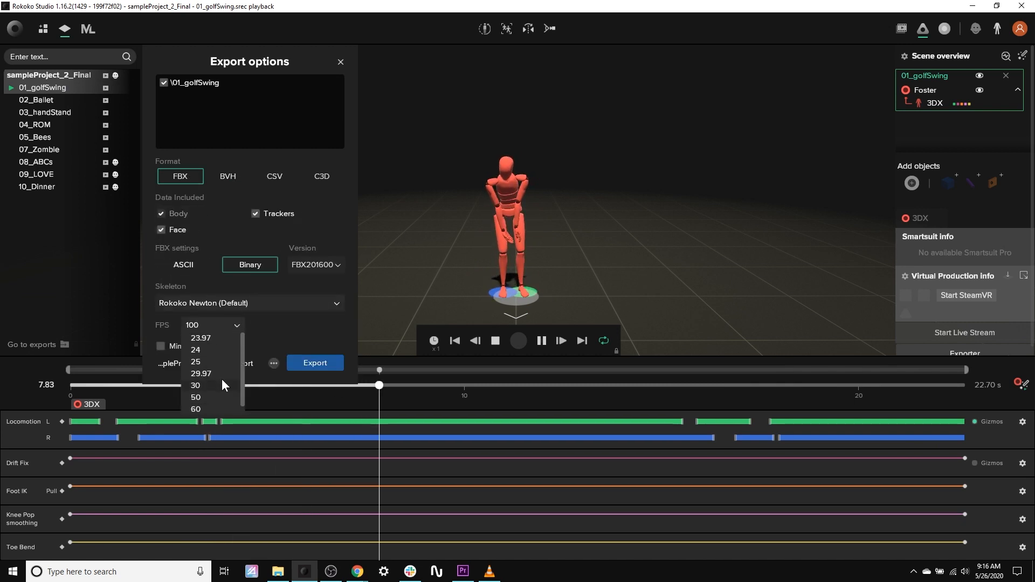
left_click(195, 385)
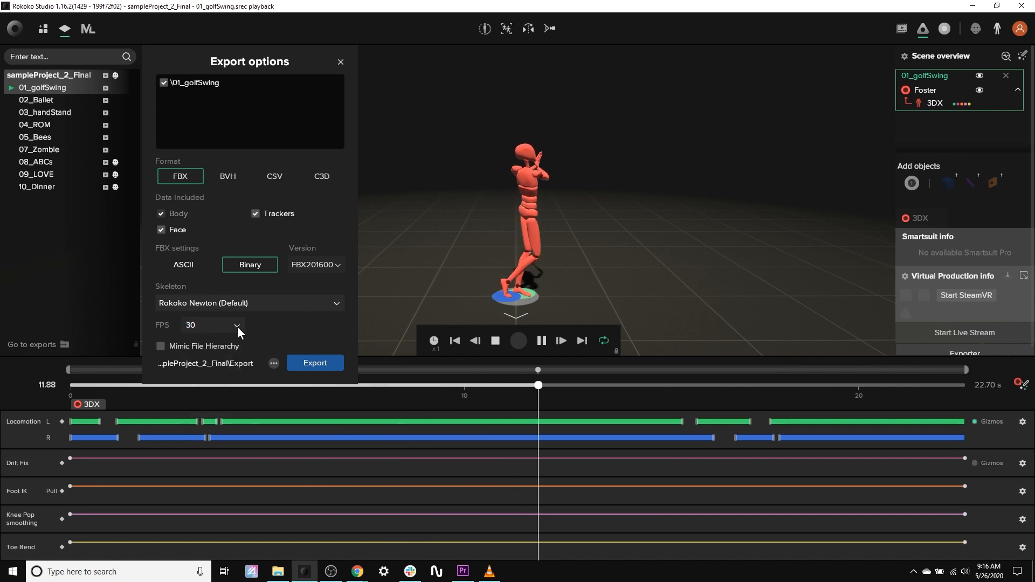
left_click(211, 324)
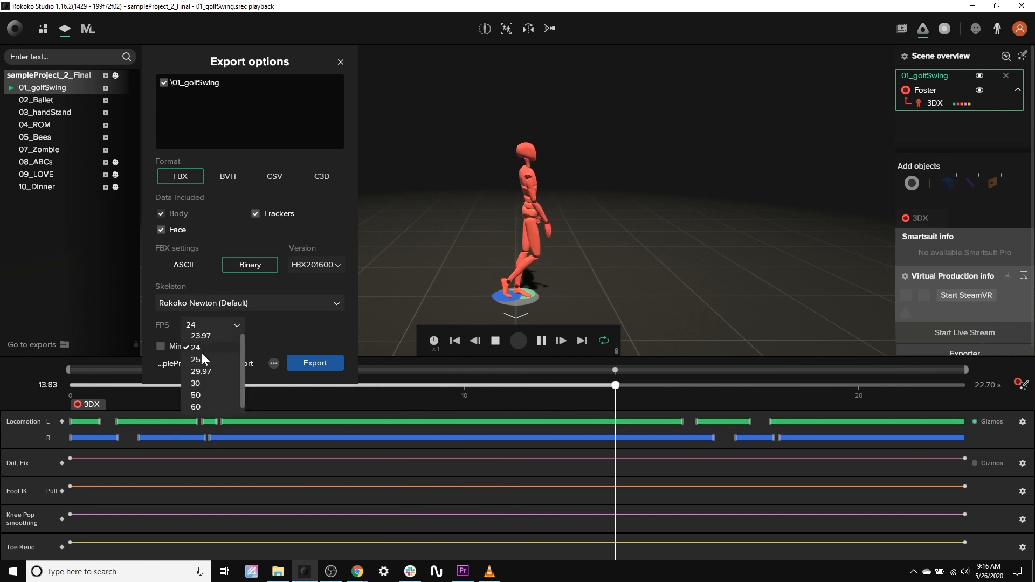
left_click(35, 136)
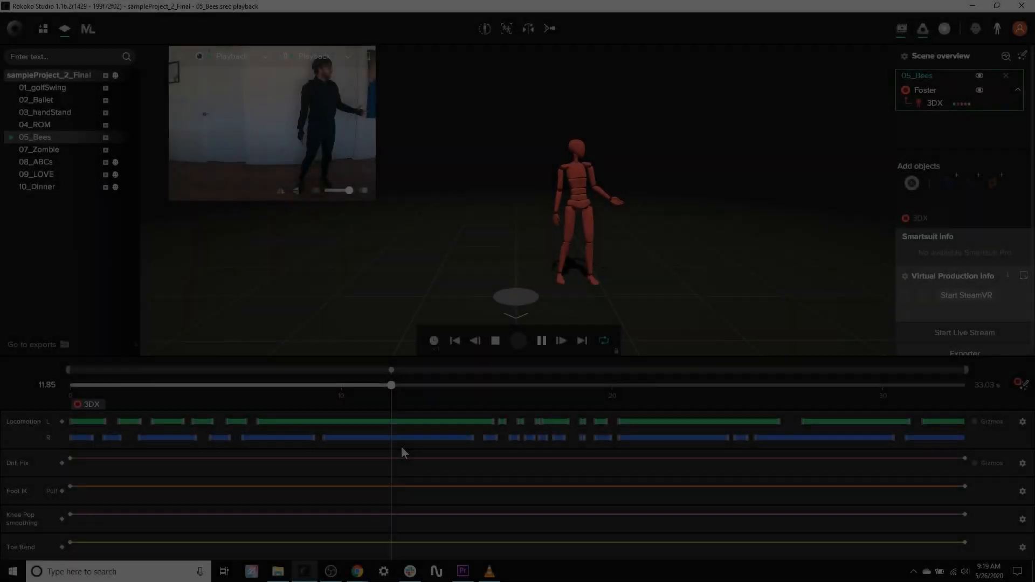
left_click(517, 340)
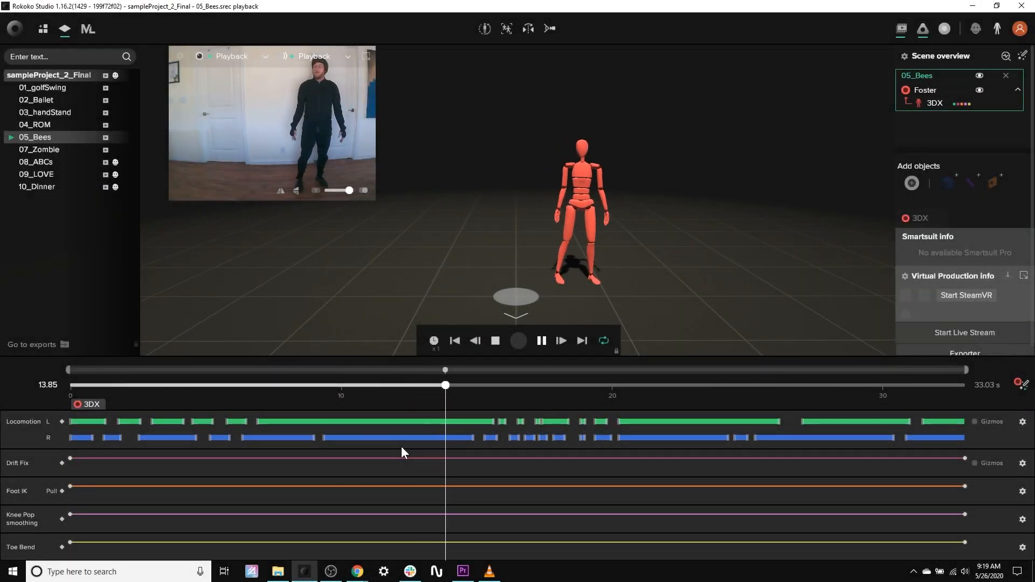